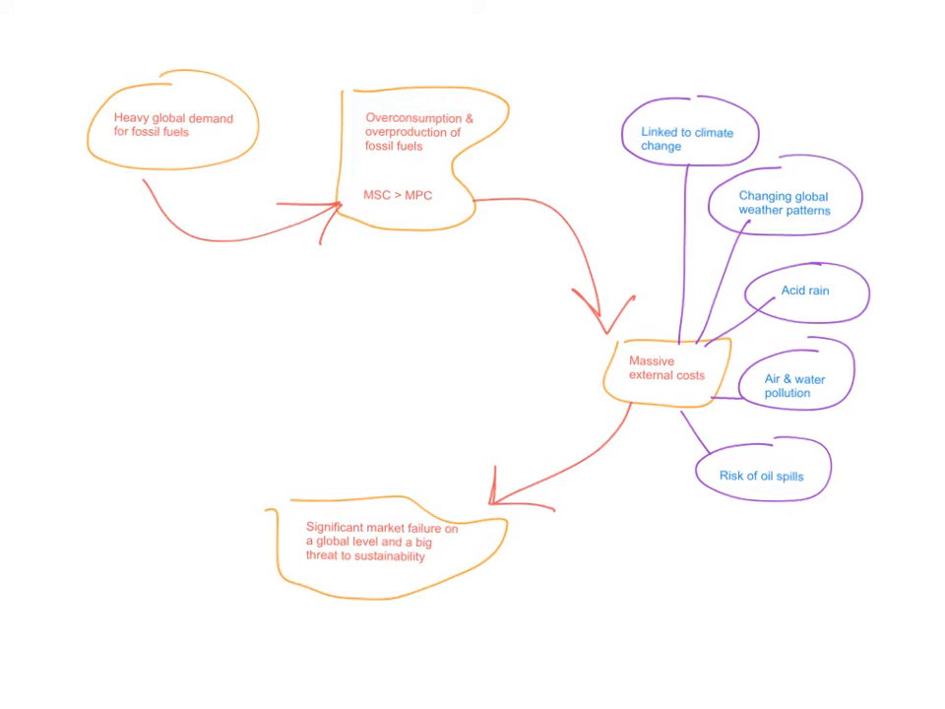
Step: Mark up the Cap & trade systems box text in orange, with 'economic incentive' in pink
scroll("up", 3)
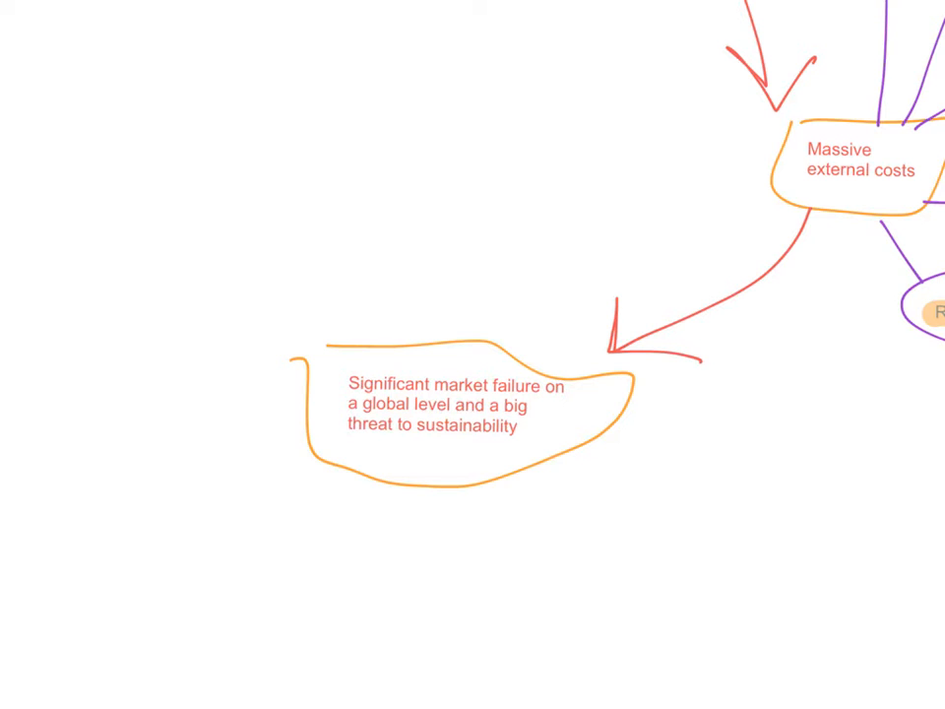
double_click(443, 385)
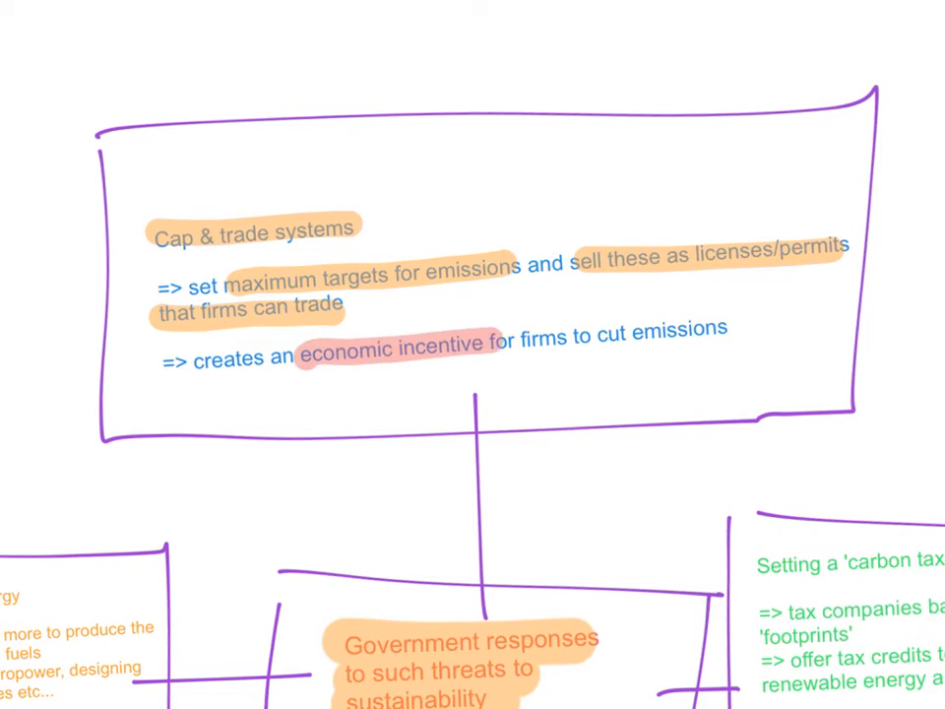
left_click_drag(482, 343, 728, 334)
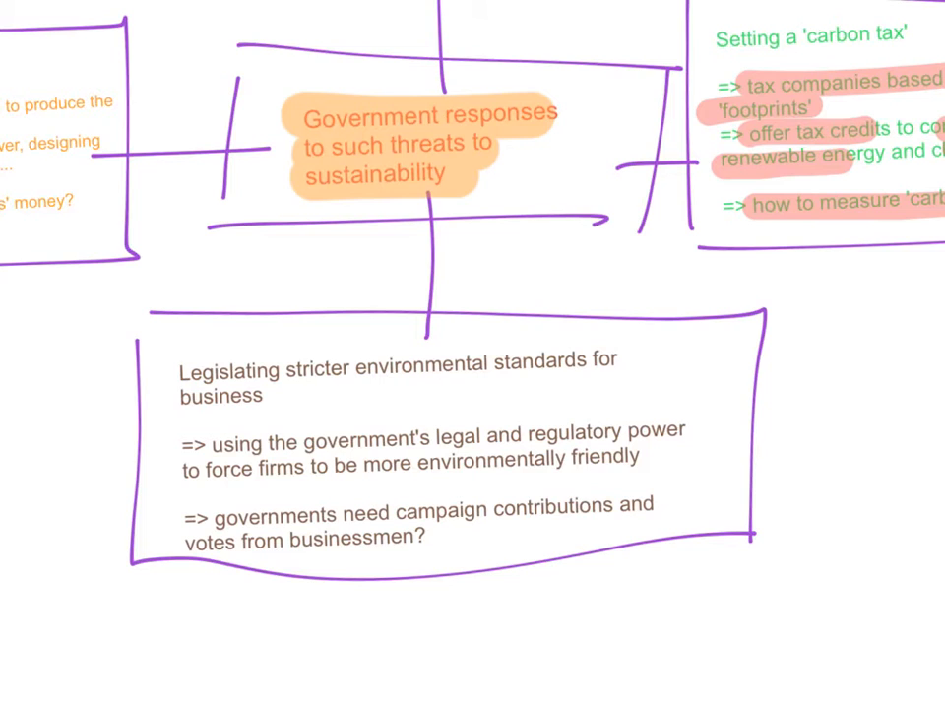
Step: Mark the legislating standards title in pink and its regulatory power line in orange
double_click(334, 368)
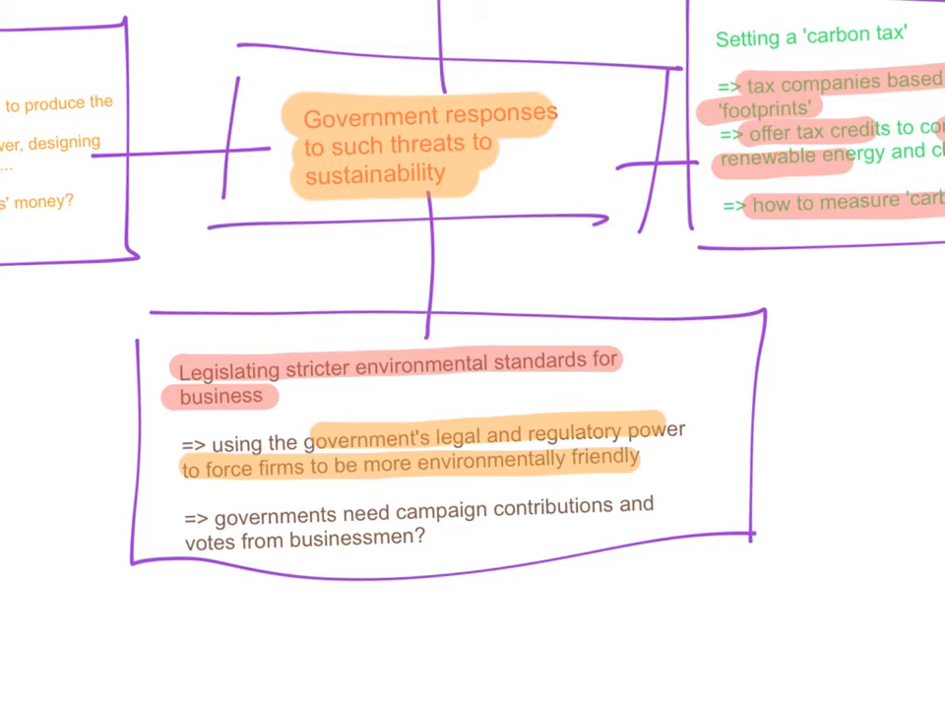
double_click(275, 516)
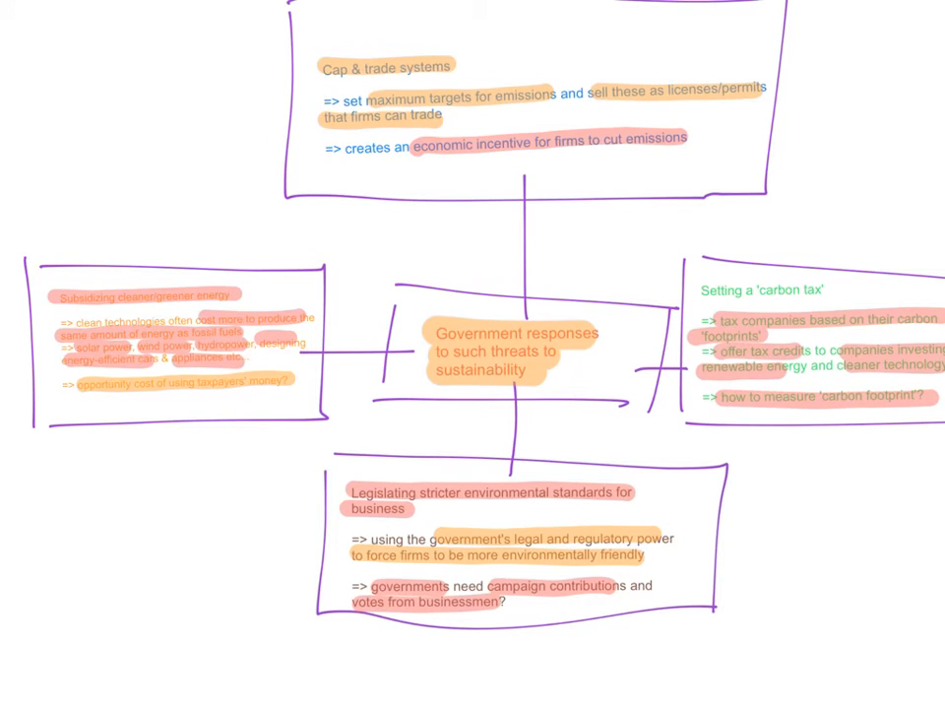
Step: Advance to the slide with the international cooperation mind map
left_click(356, 32)
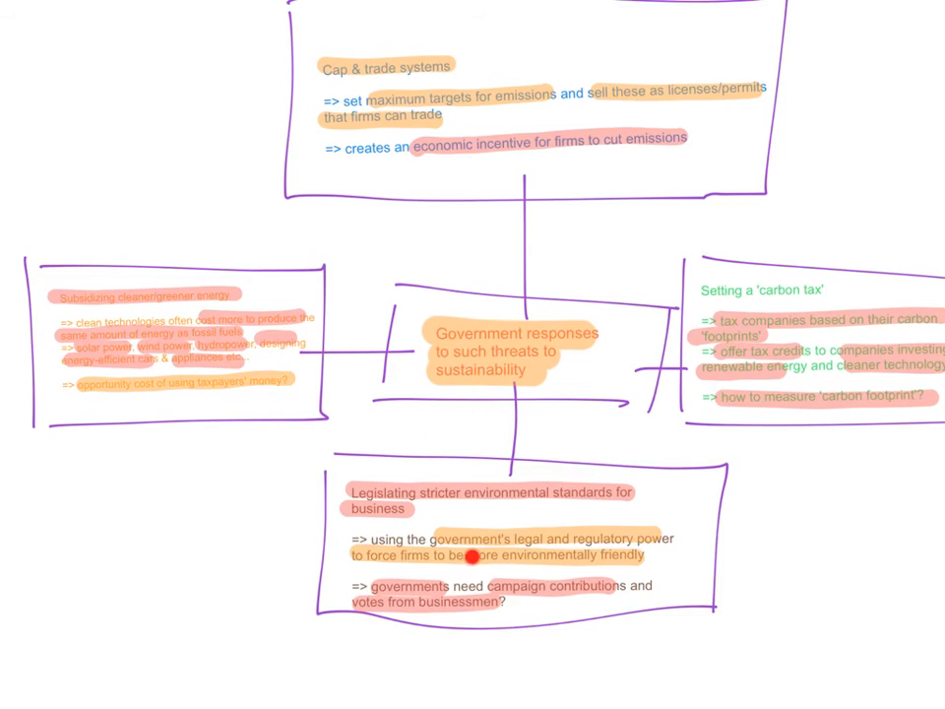
mouse_move(470, 557)
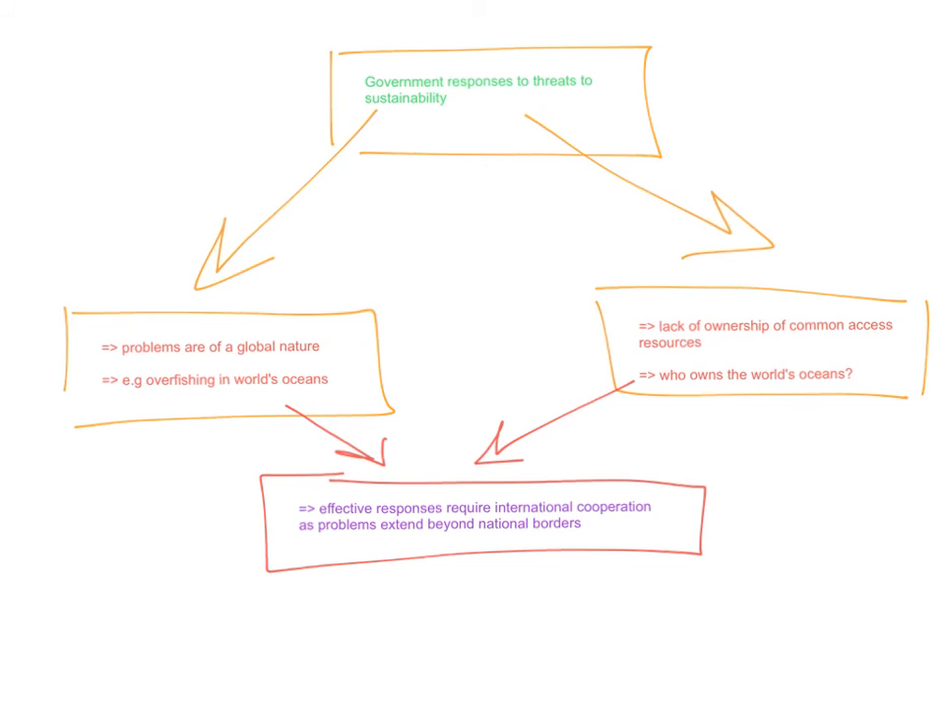
Step: Zoom to the top box and mark 'Government responses to threats to sustainability' in orange
scroll("up", 3)
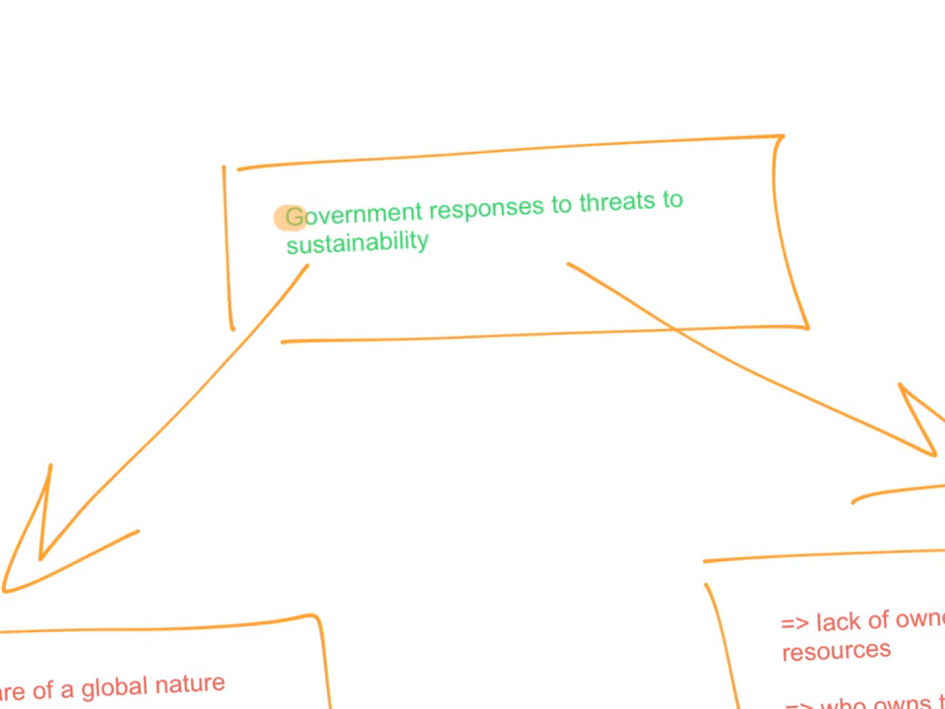
double_click(482, 220)
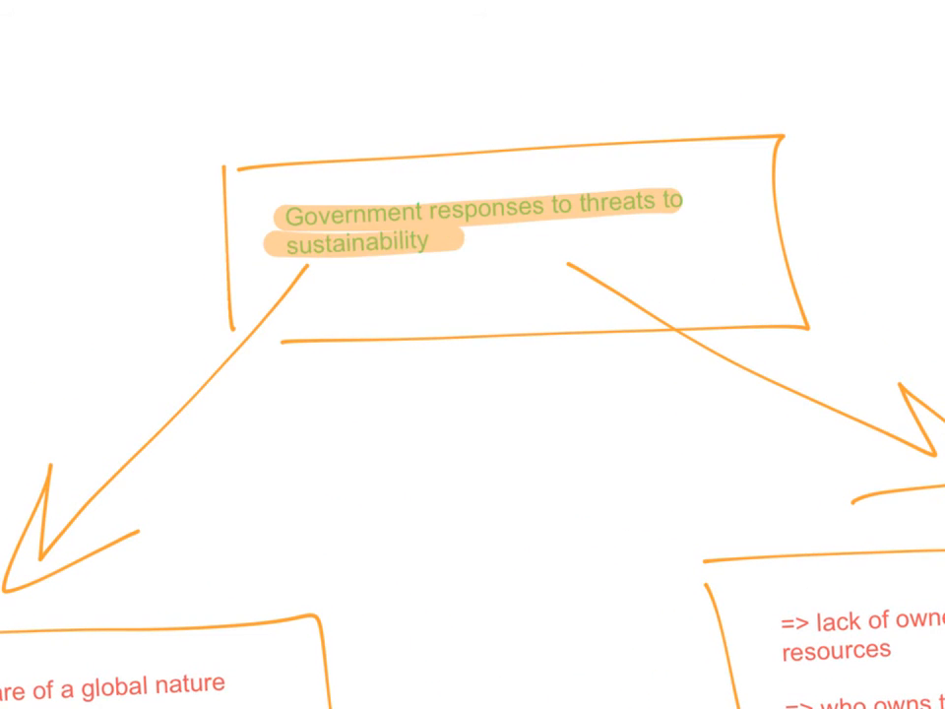